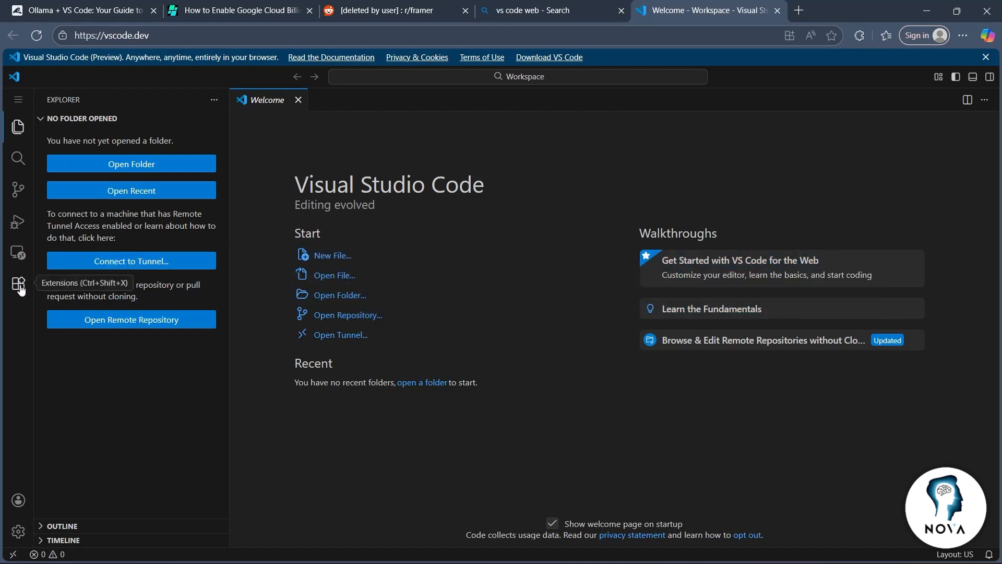
pyautogui.moveTo(445, 129)
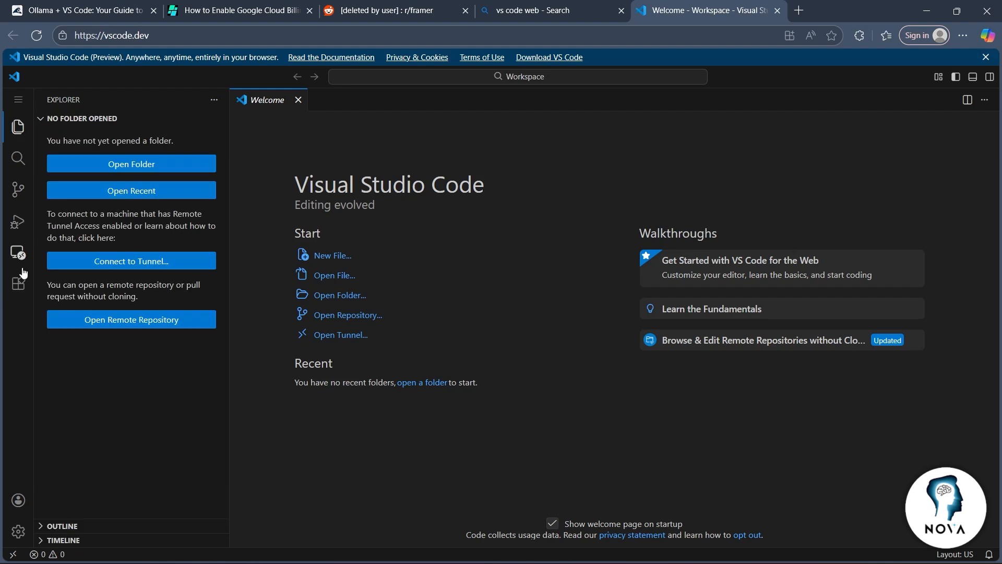
# Step: Search the extensions marketplace for 'ollama'
pyautogui.click(18, 284)
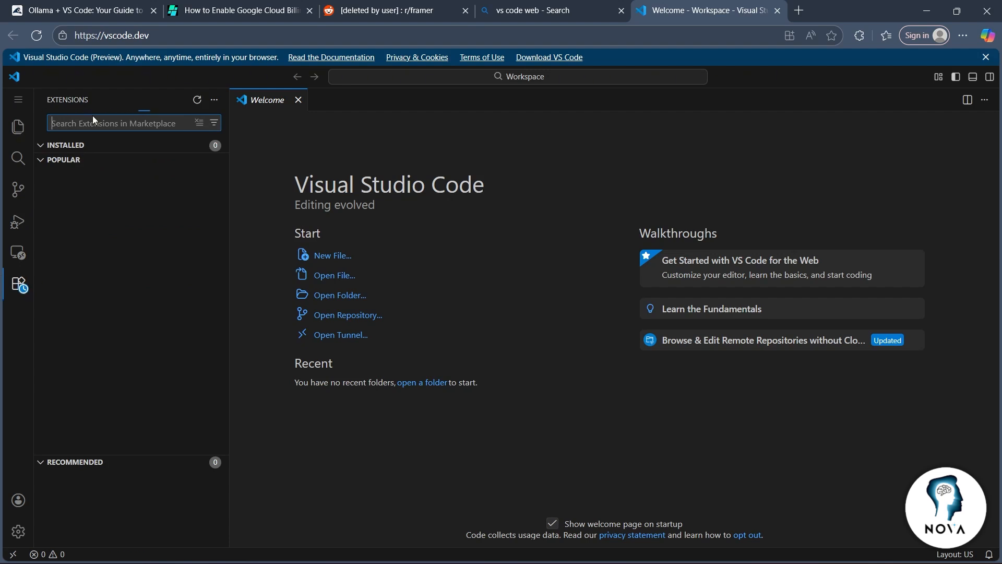
pyautogui.write('ollama')
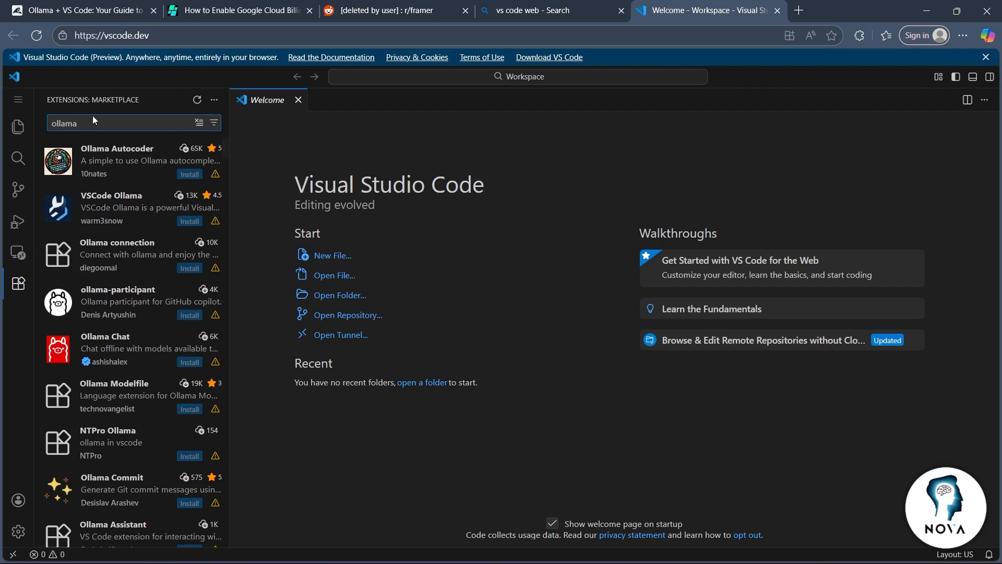
pyautogui.moveTo(140, 284)
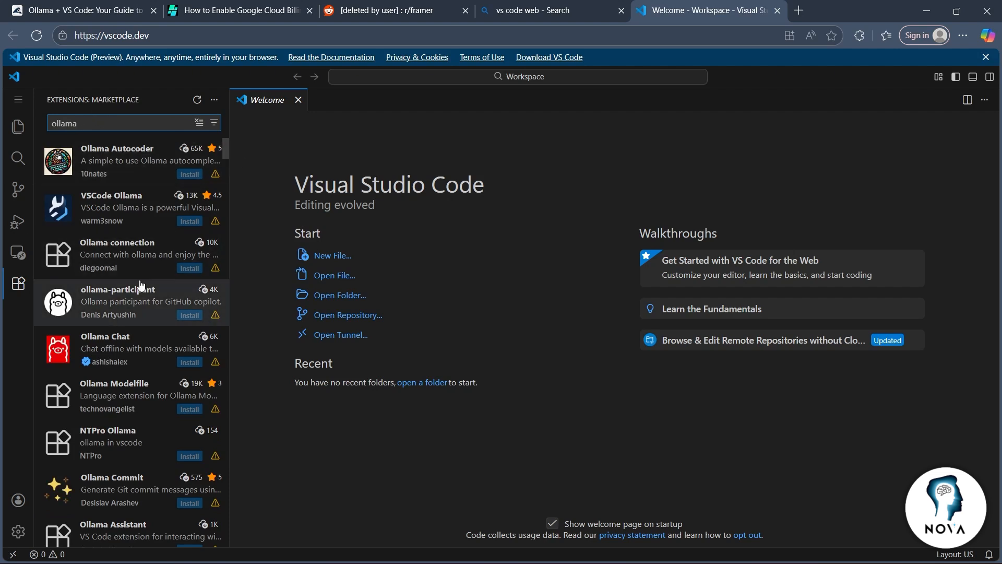
# Step: View the details page of the Ollama Chat extension from the results
pyautogui.click(127, 348)
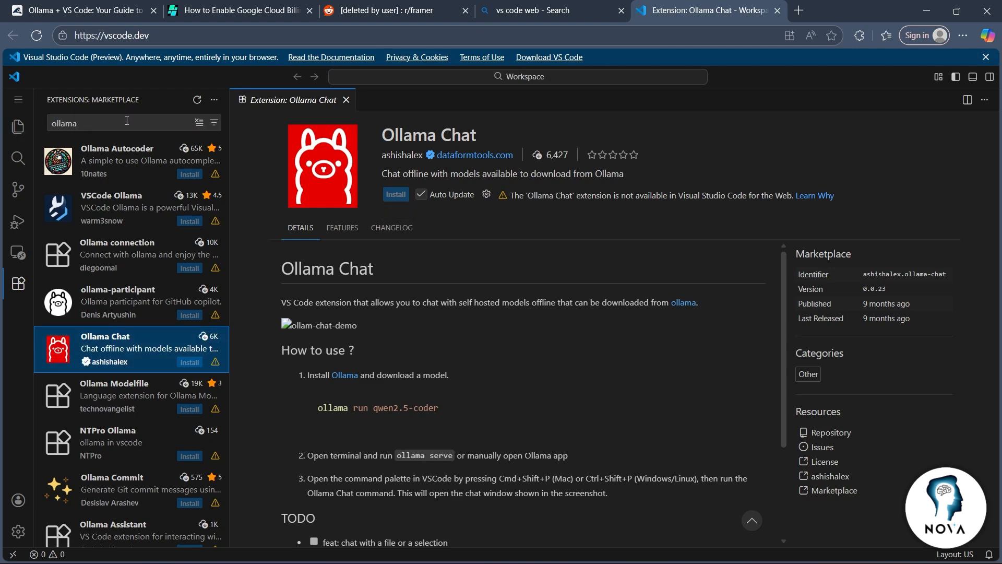
# Step: Search the marketplace for 'continue' to find the Continue extension
pyautogui.write('contin')
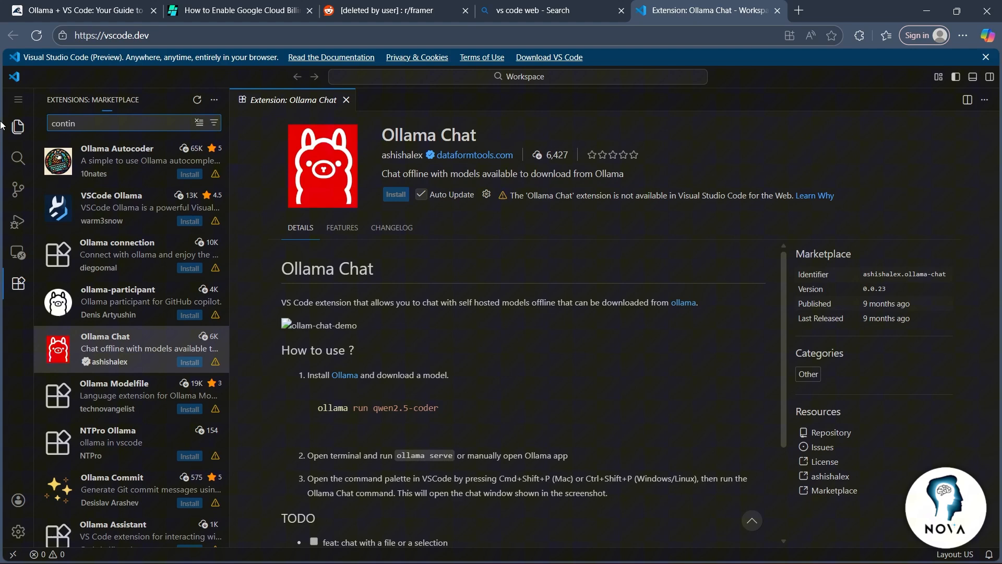
pyautogui.write('continue')
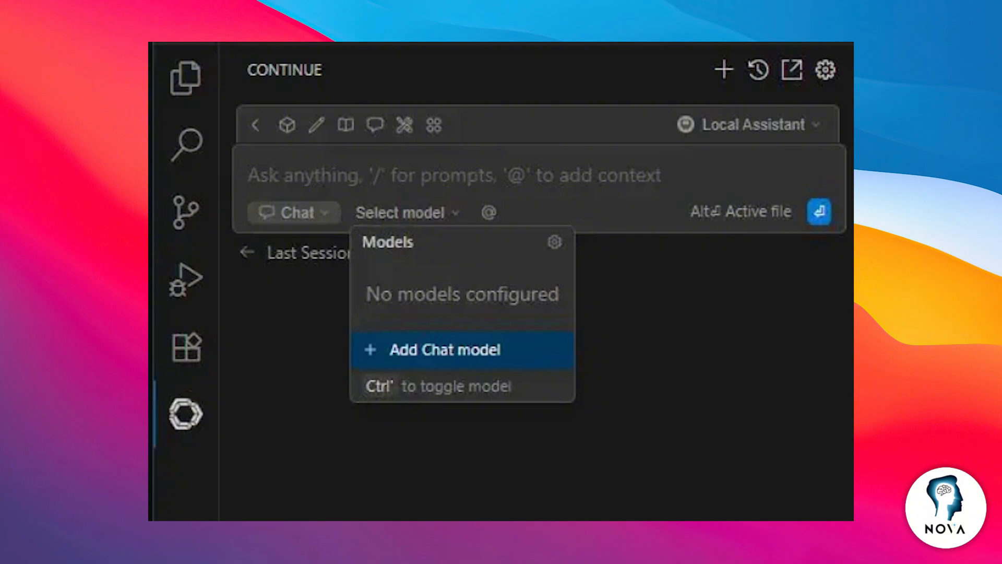
# Step: Add a Continue chat model with Ollama as provider and Llama3.1 Chat as model
pyautogui.click(445, 350)
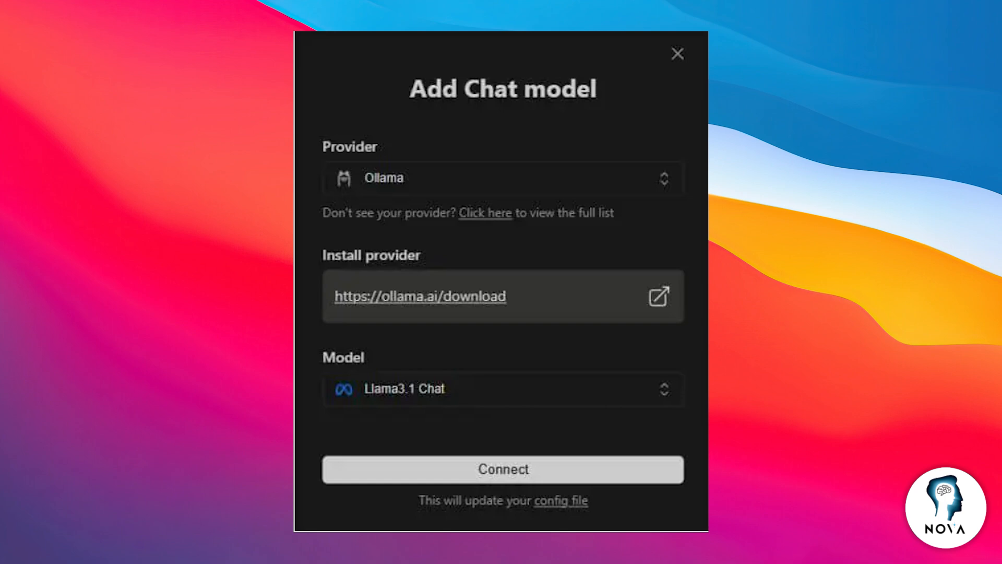